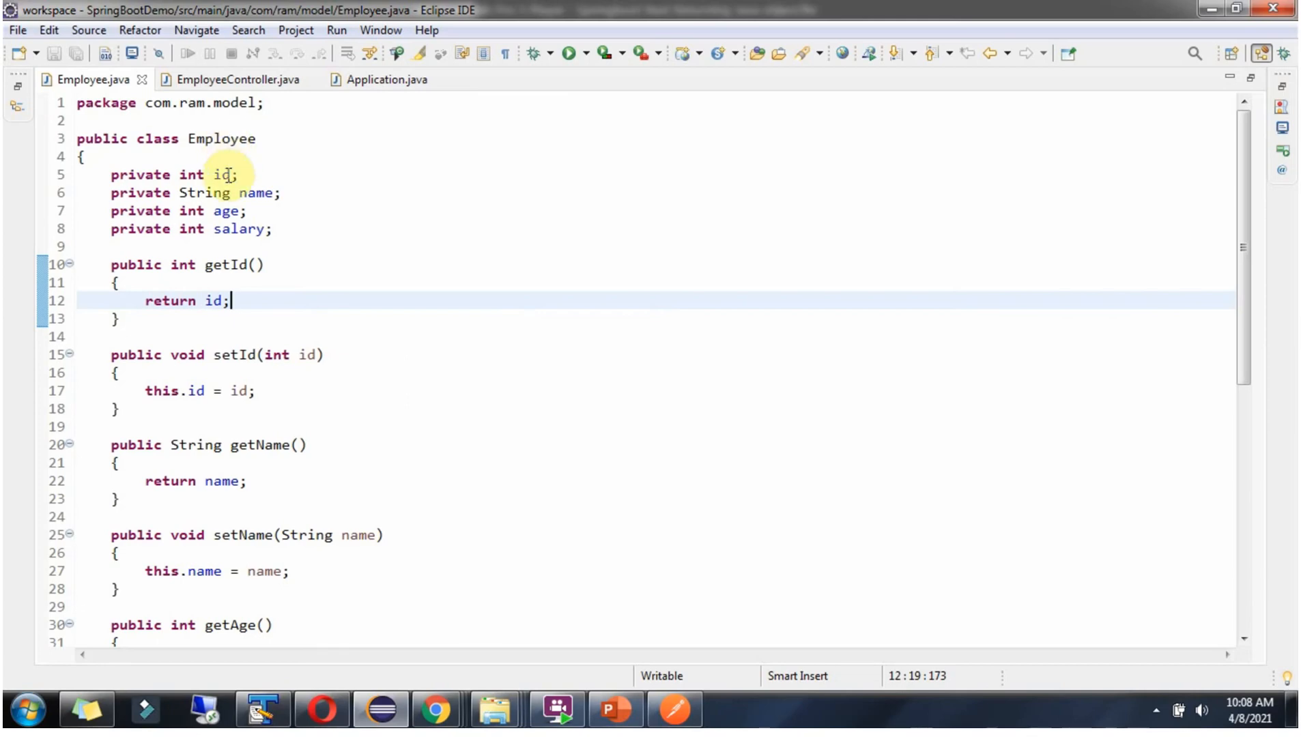
mouse_move(258, 192)
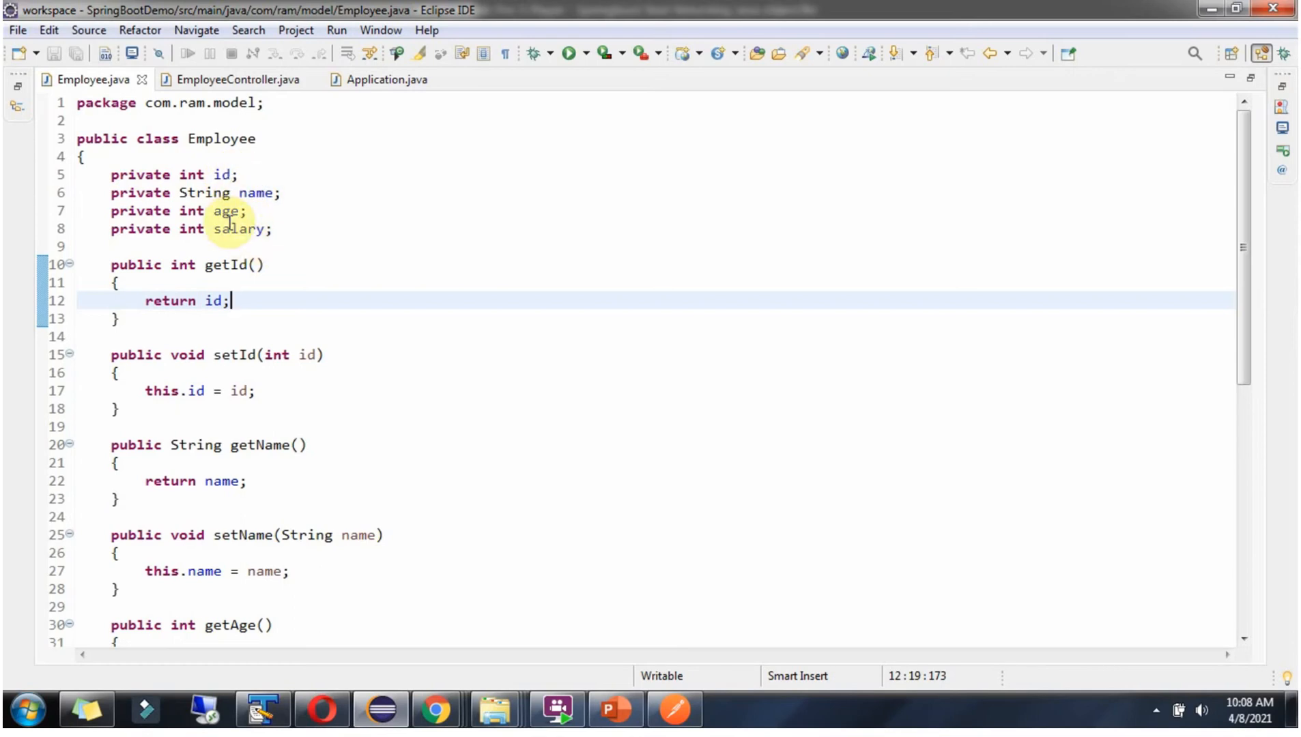
mouse_move(1132, 259)
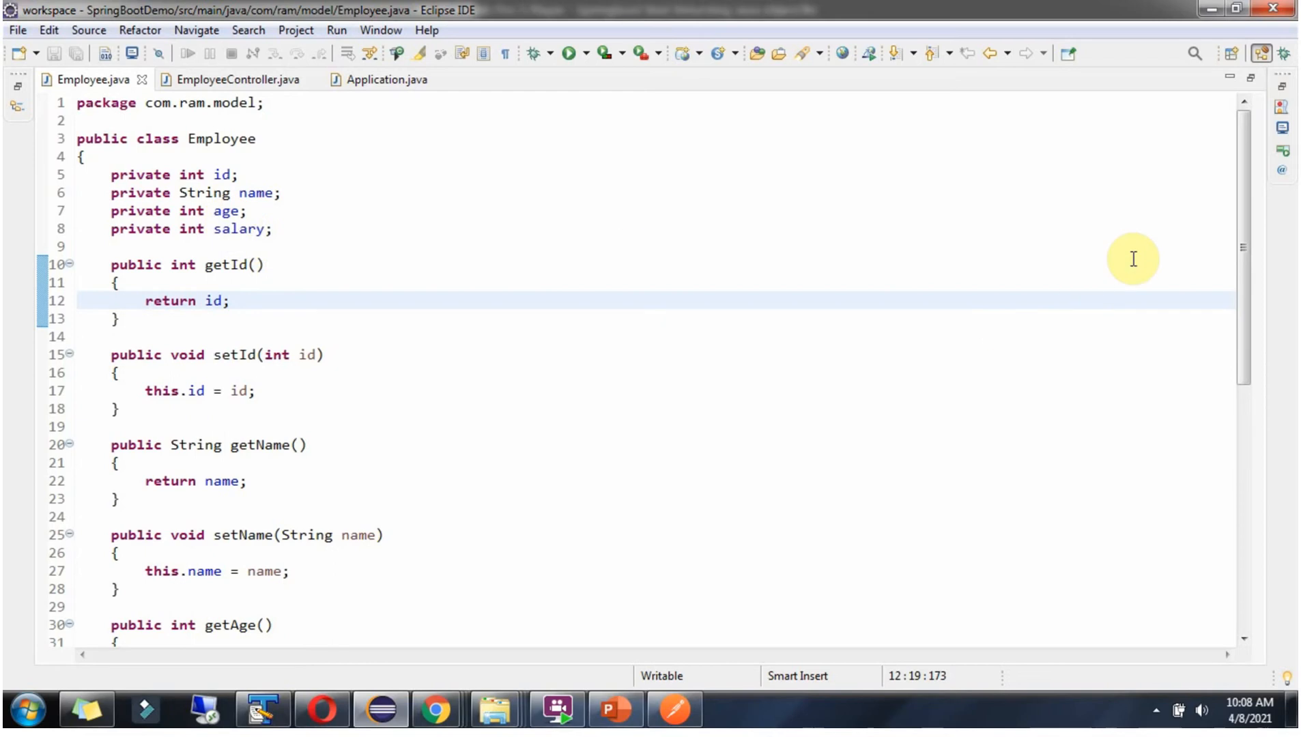
Review EmployeeController's GET mapping for /employee/{employeeId} and the getEmployee method body.
scroll(down, 3)
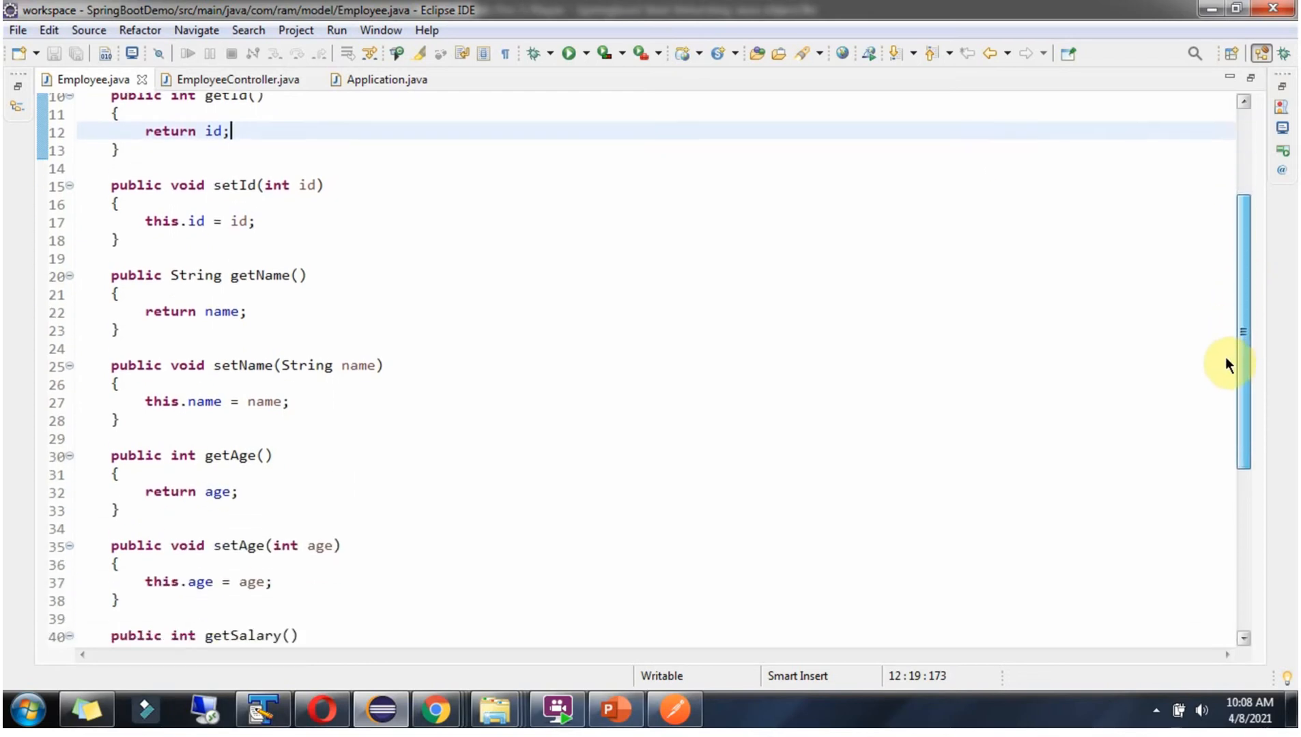
scroll(down, 3)
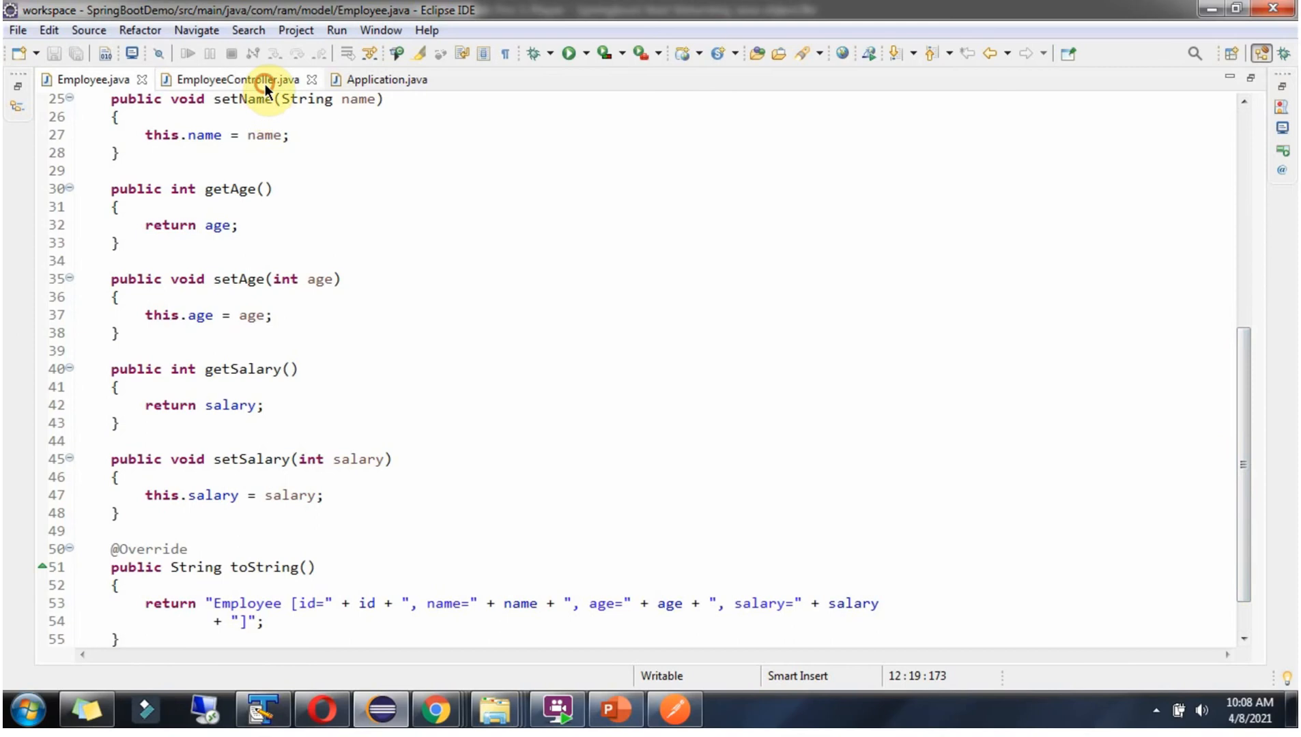
click(237, 79)
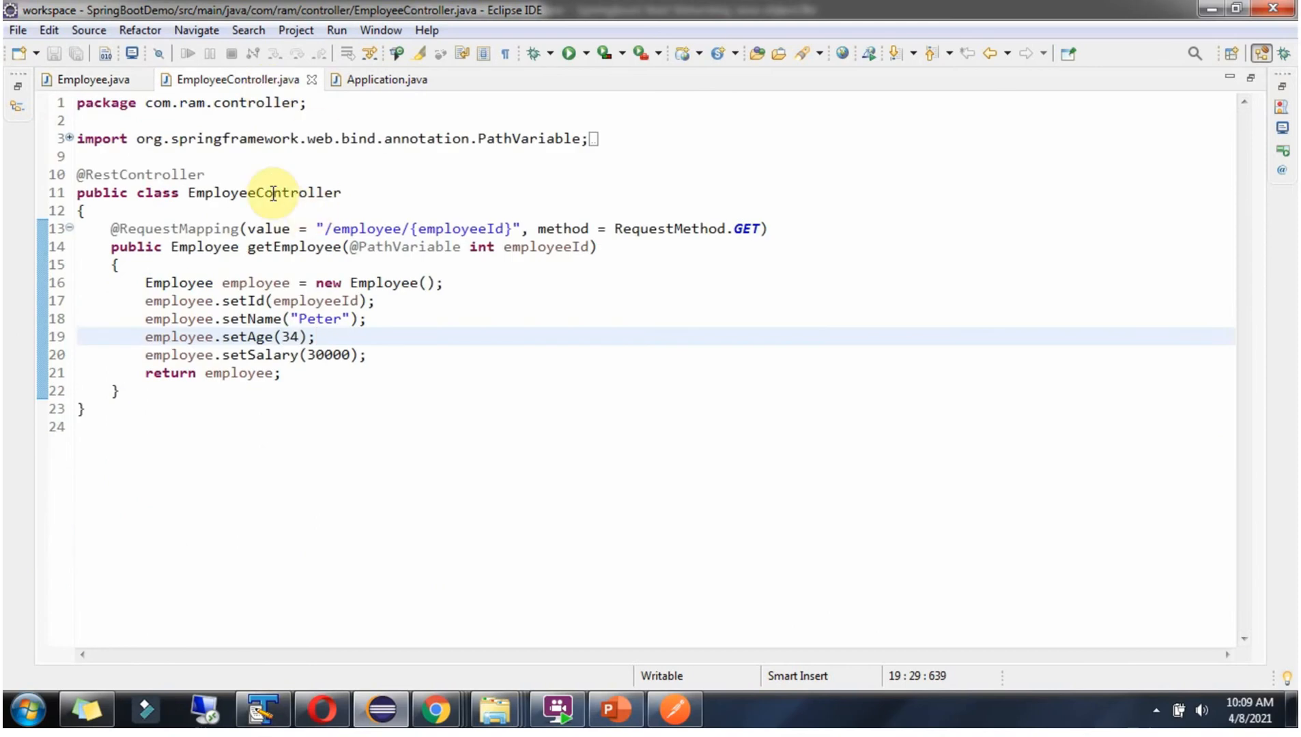
mouse_move(188, 171)
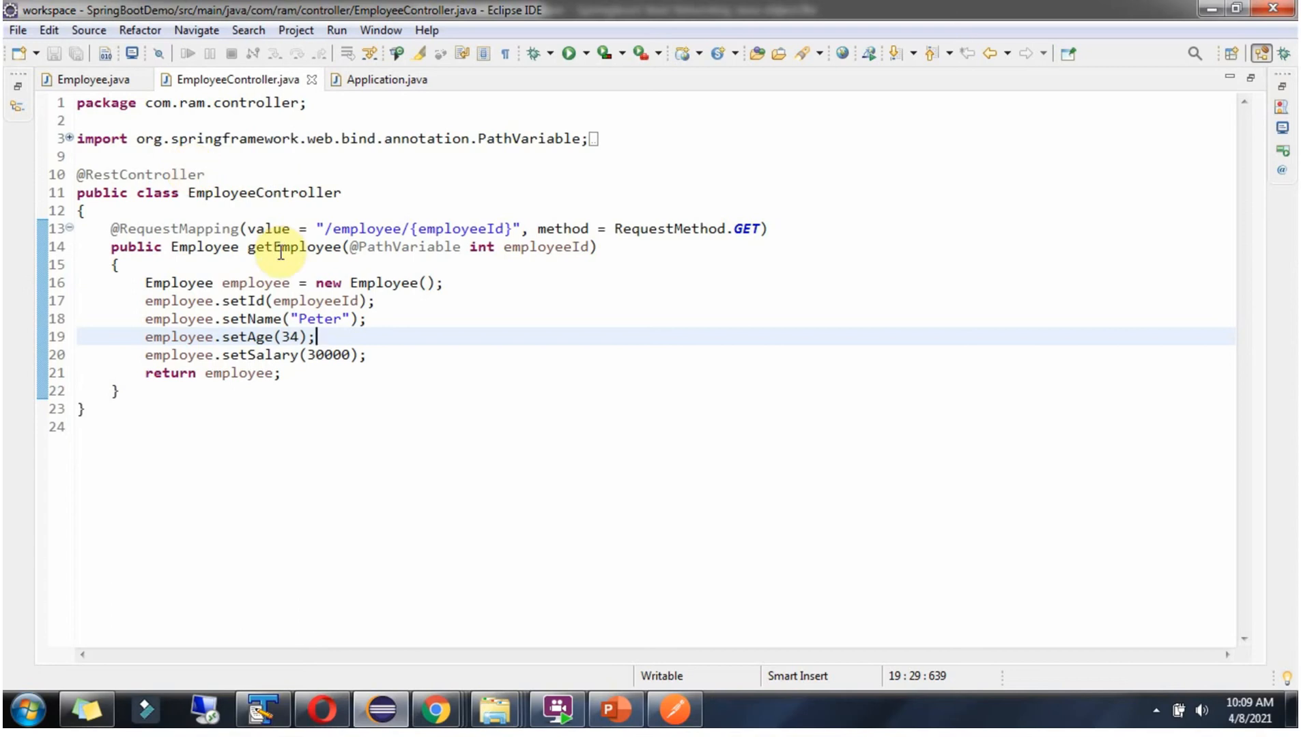
mouse_move(493, 278)
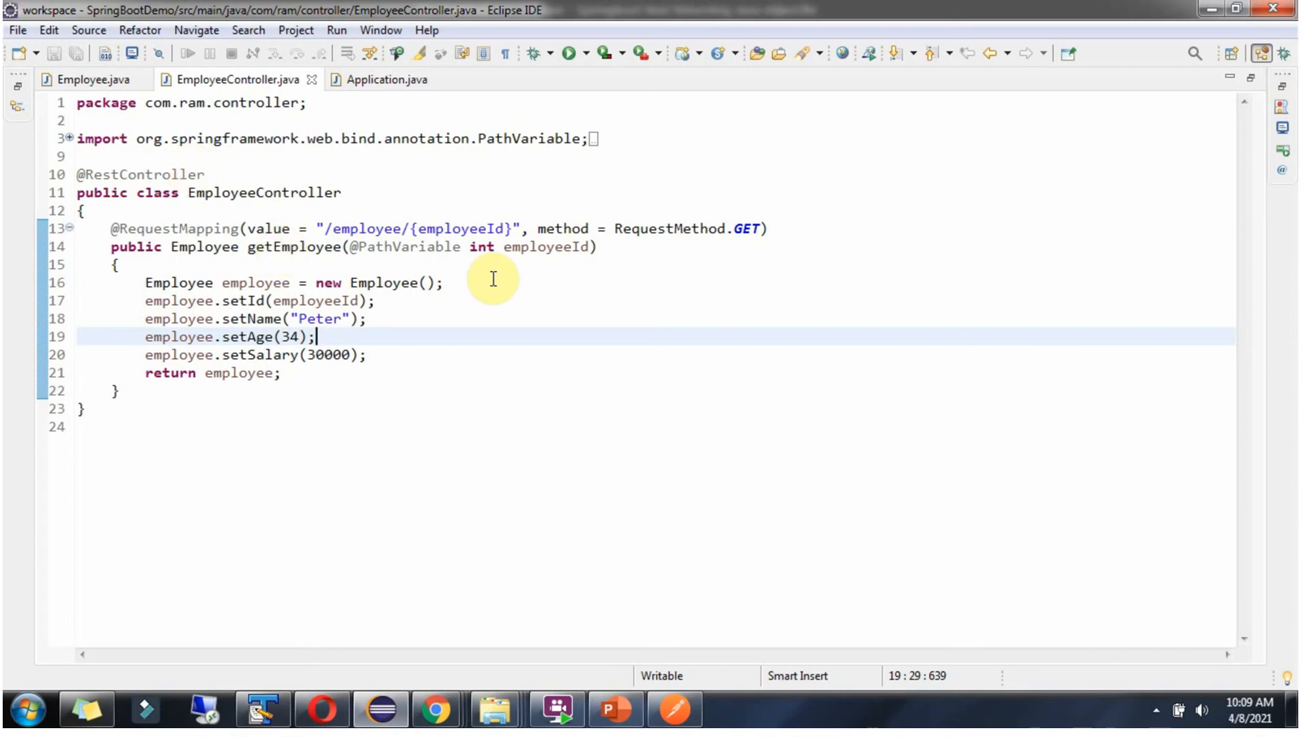
mouse_move(527, 252)
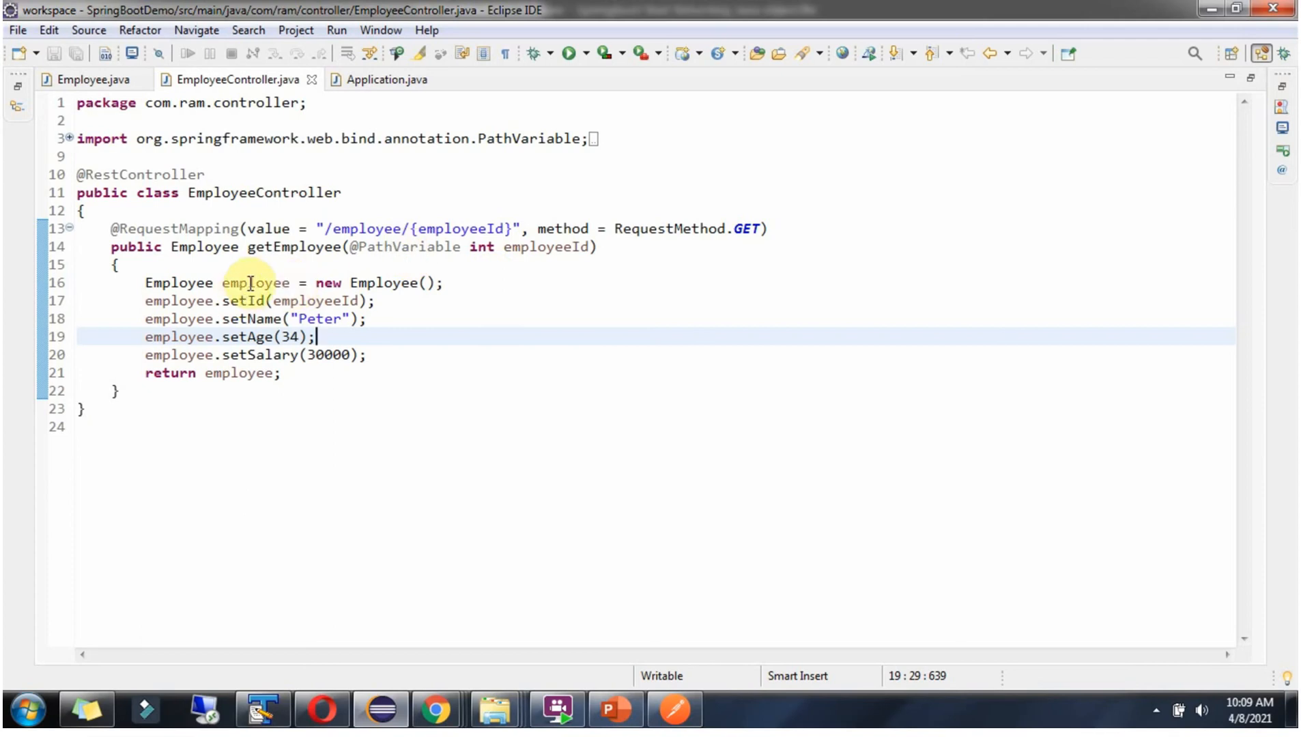
double_click(255, 282)
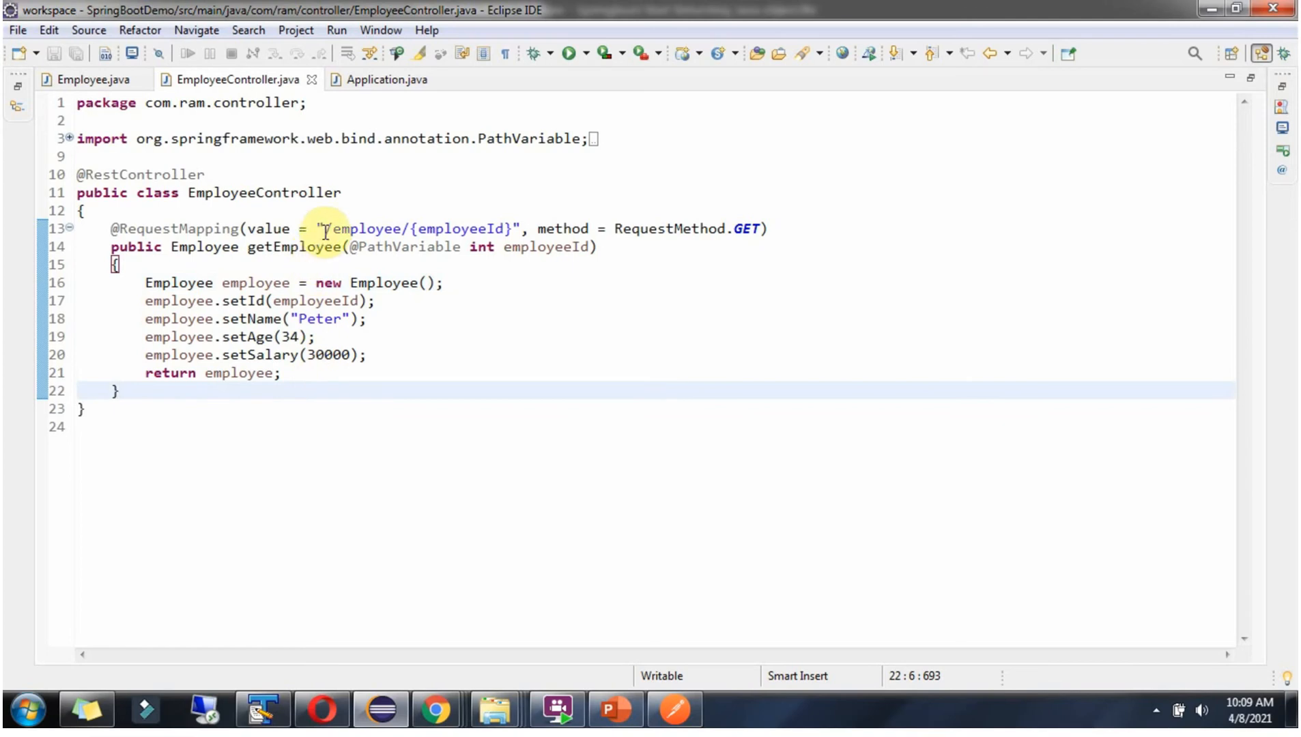
drag(325, 230, 514, 229)
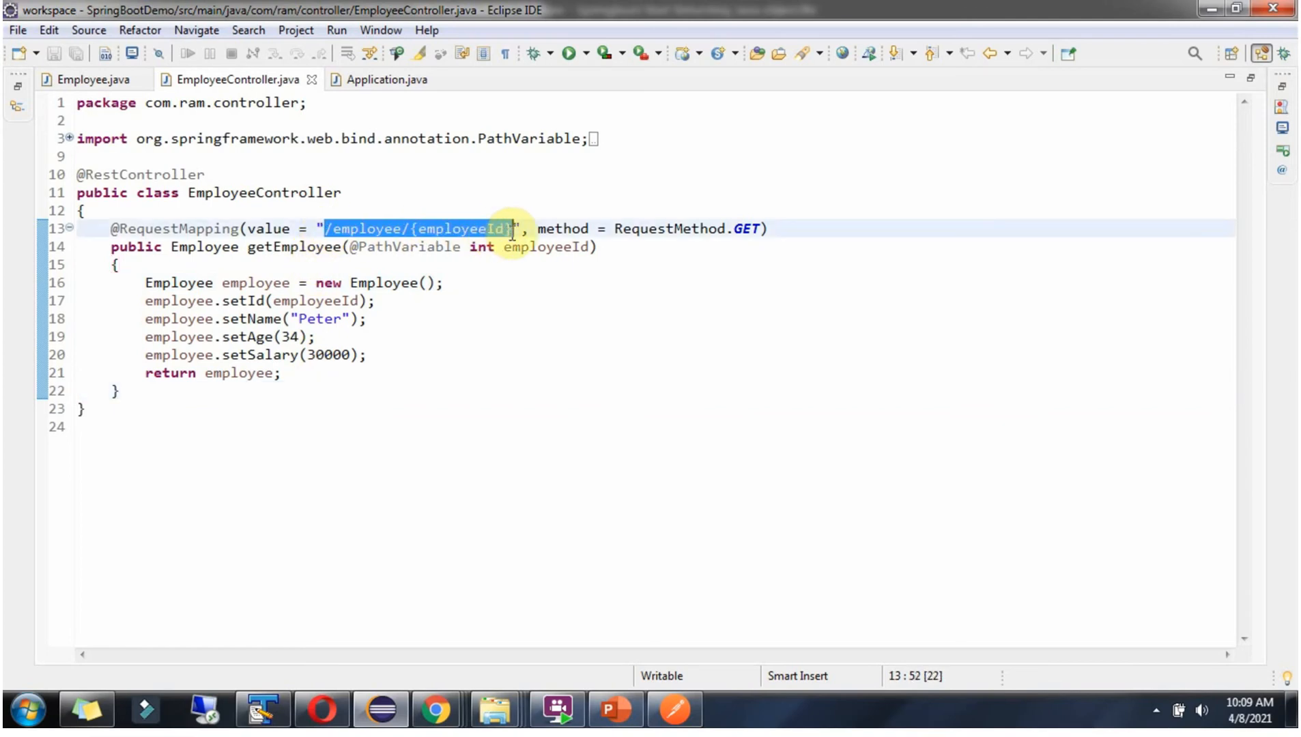
click(367, 320)
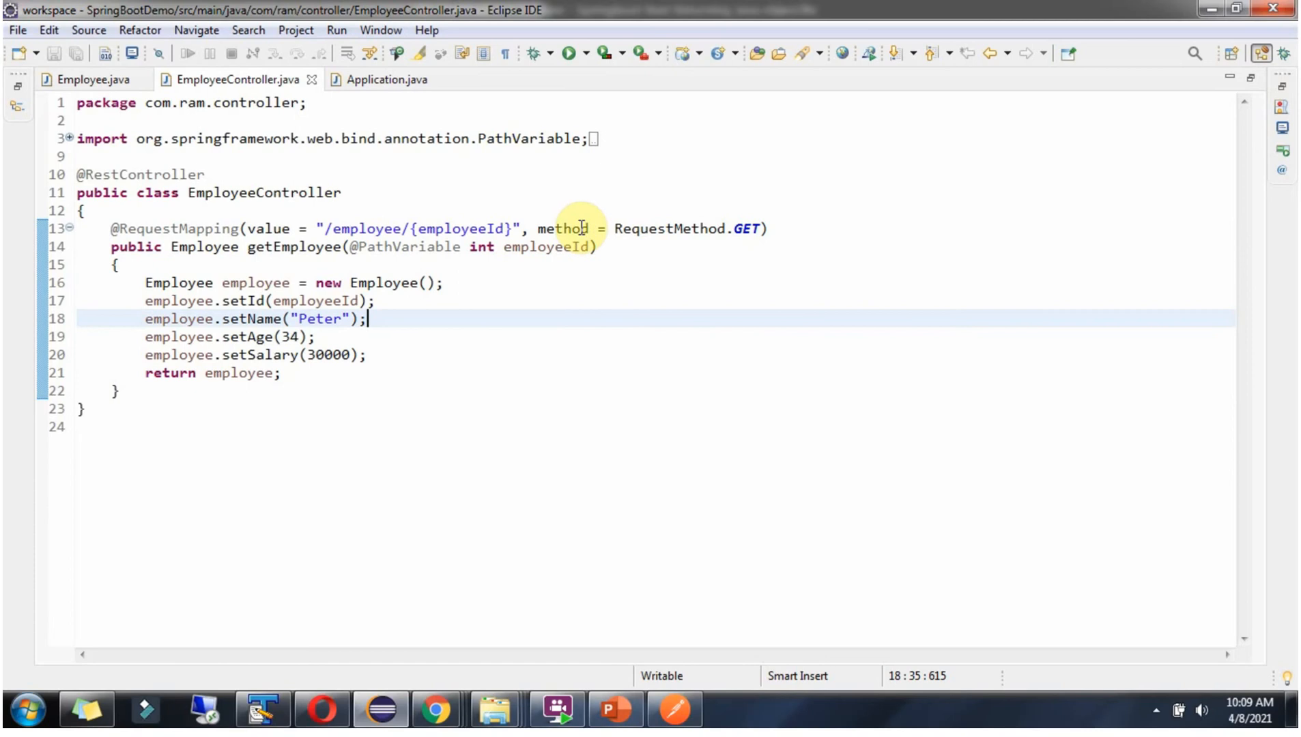
mouse_move(726, 234)
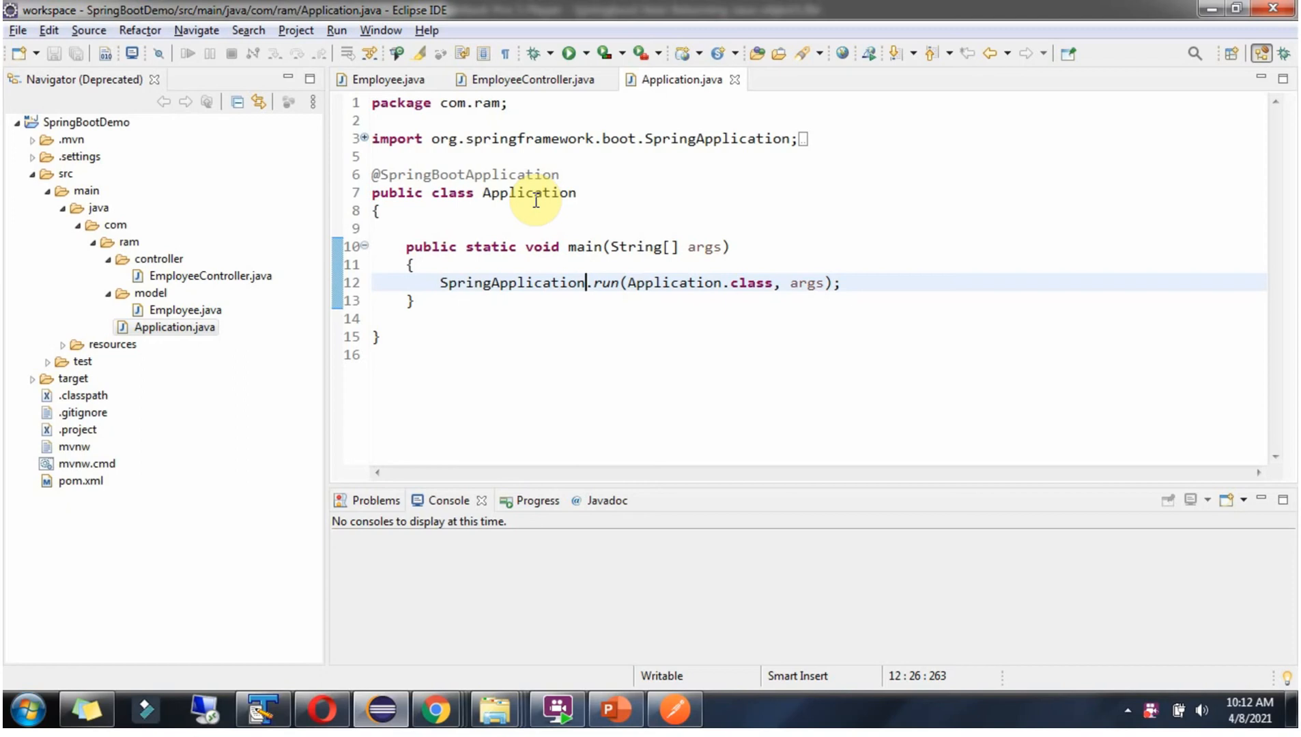
mouse_move(610, 181)
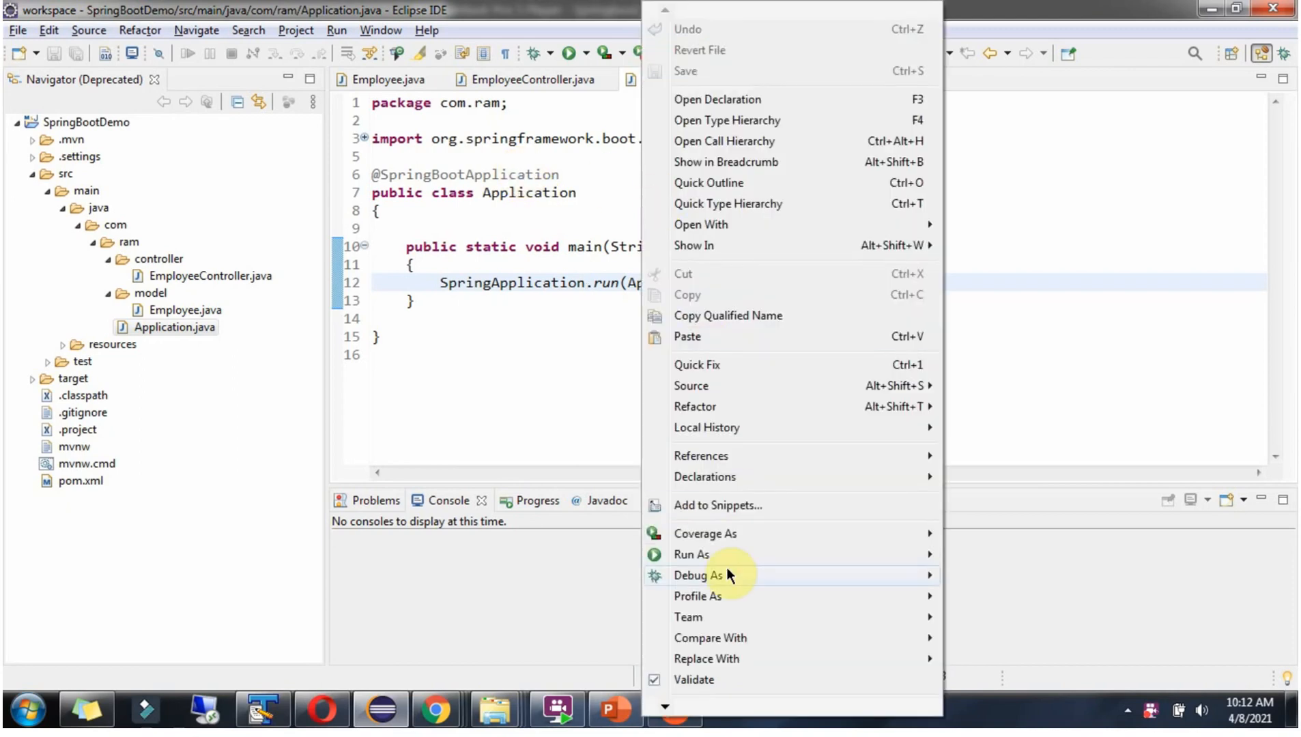
mouse_move(698, 574)
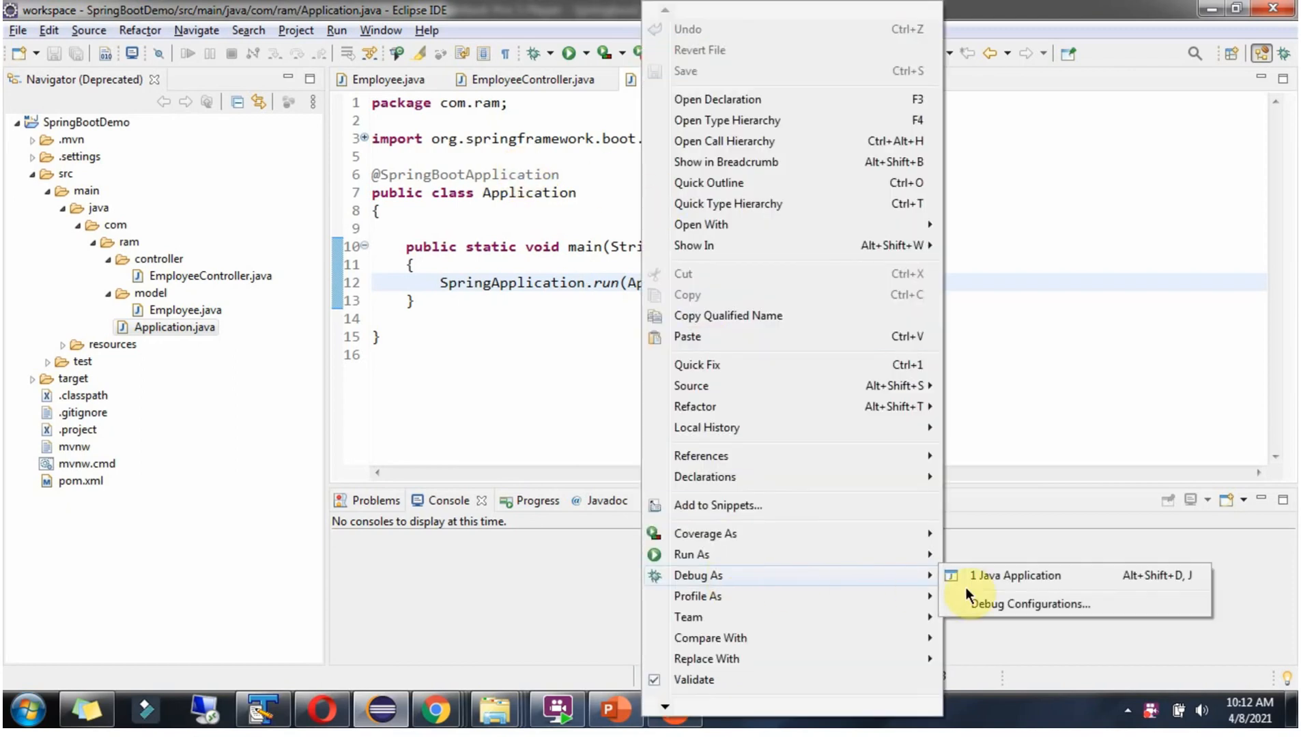
Launch Application.java via Debug As > Java Application so Tomcat starts on port 8080.
click(1016, 575)
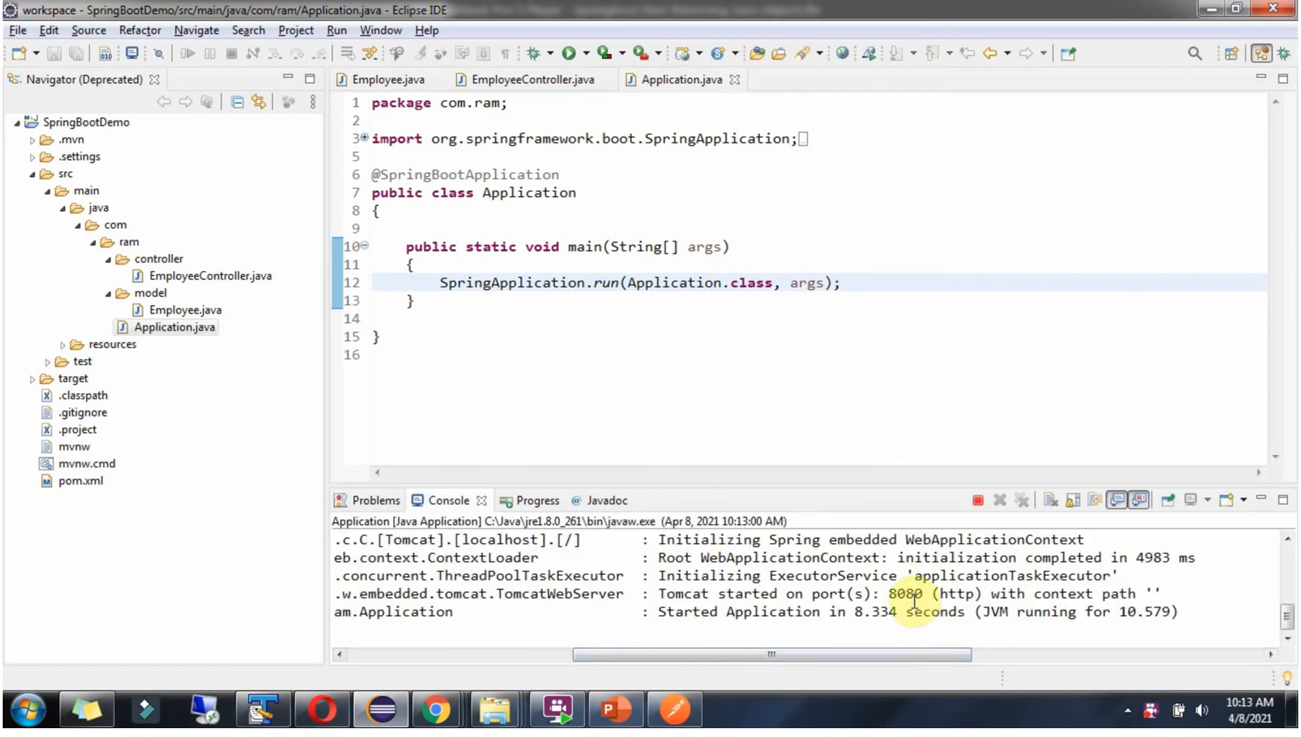
double_click(903, 594)
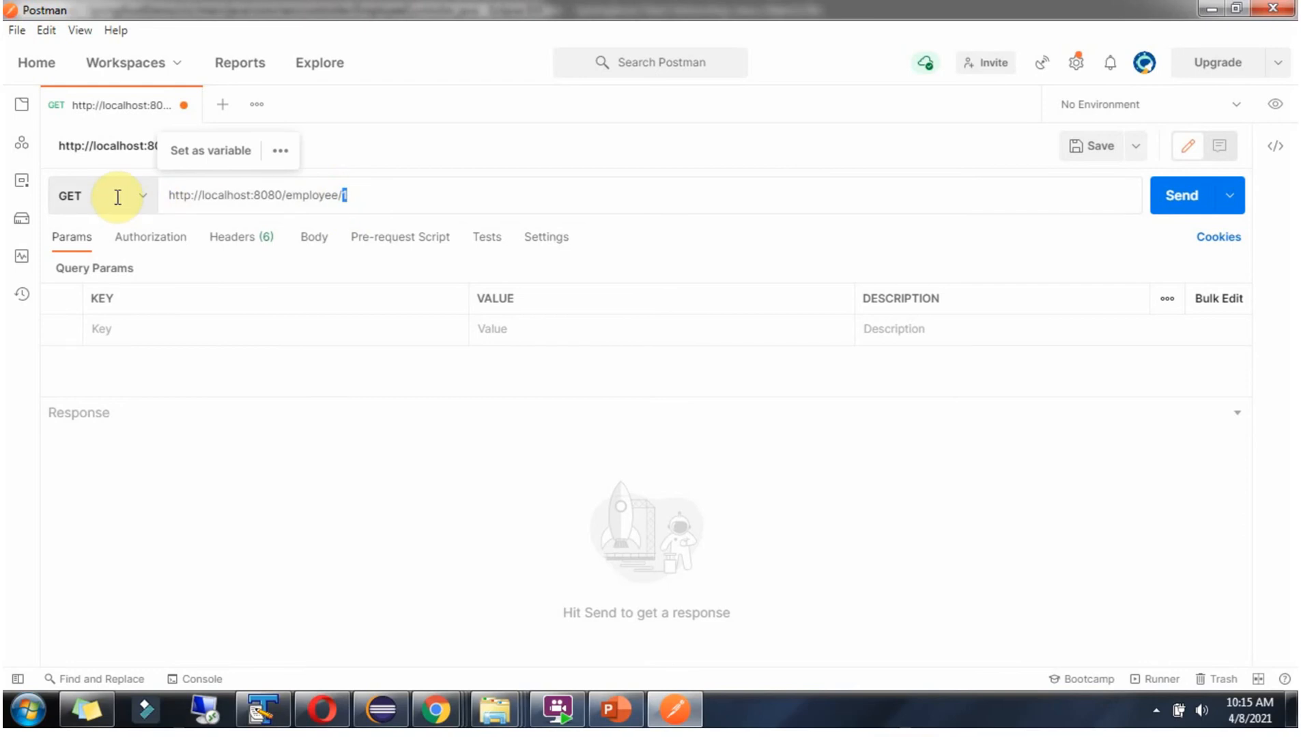
mouse_move(494, 205)
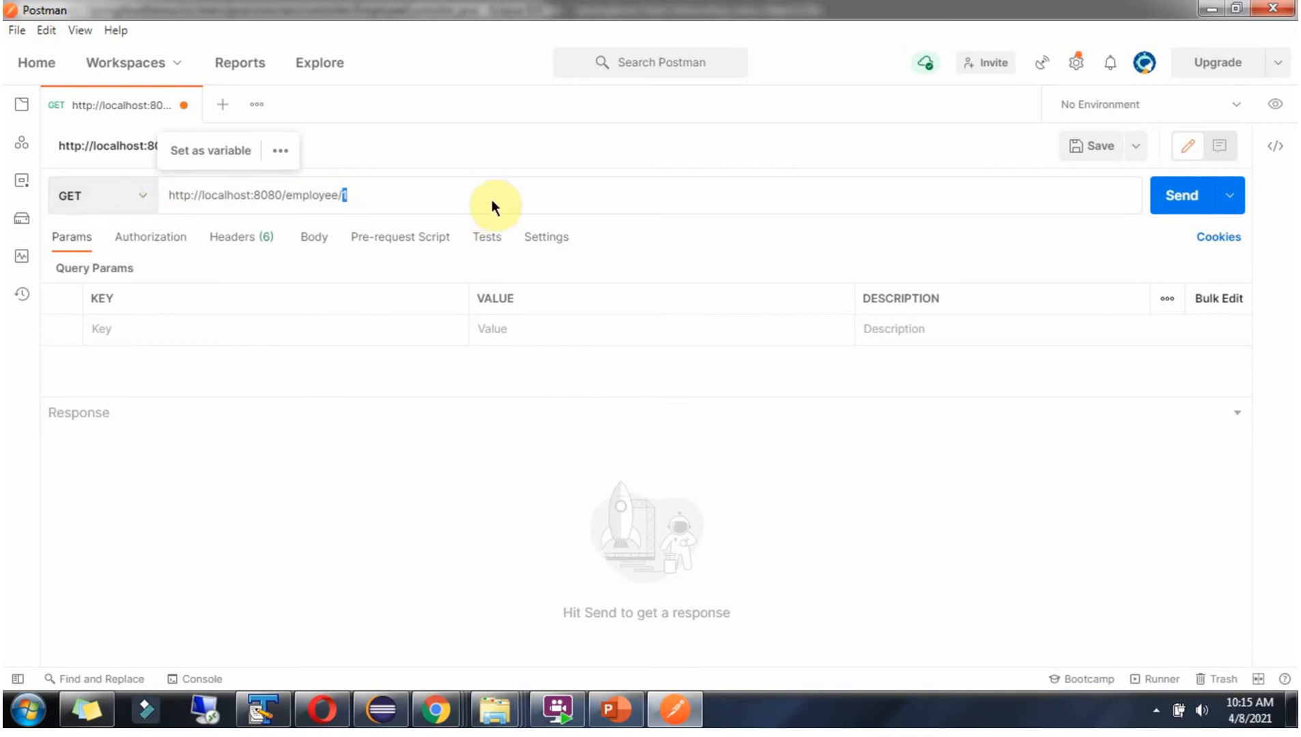
click(1181, 195)
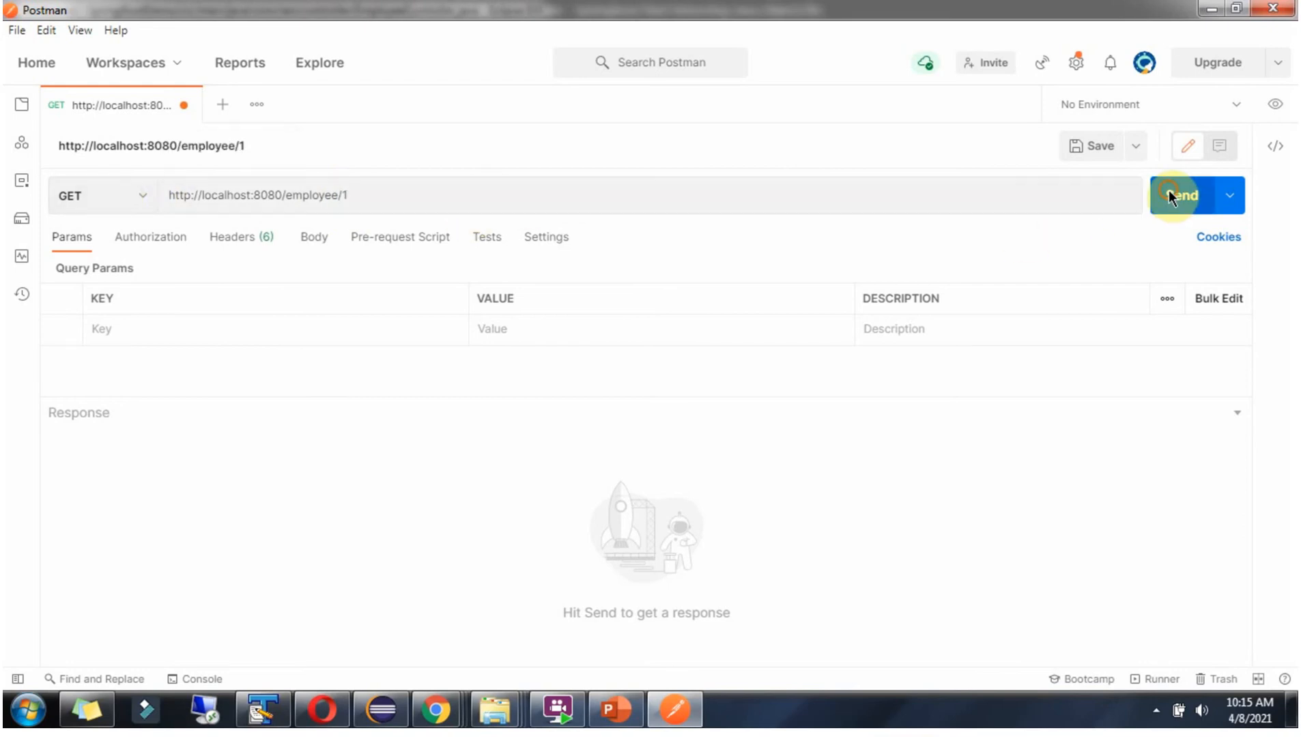
click(380, 709)
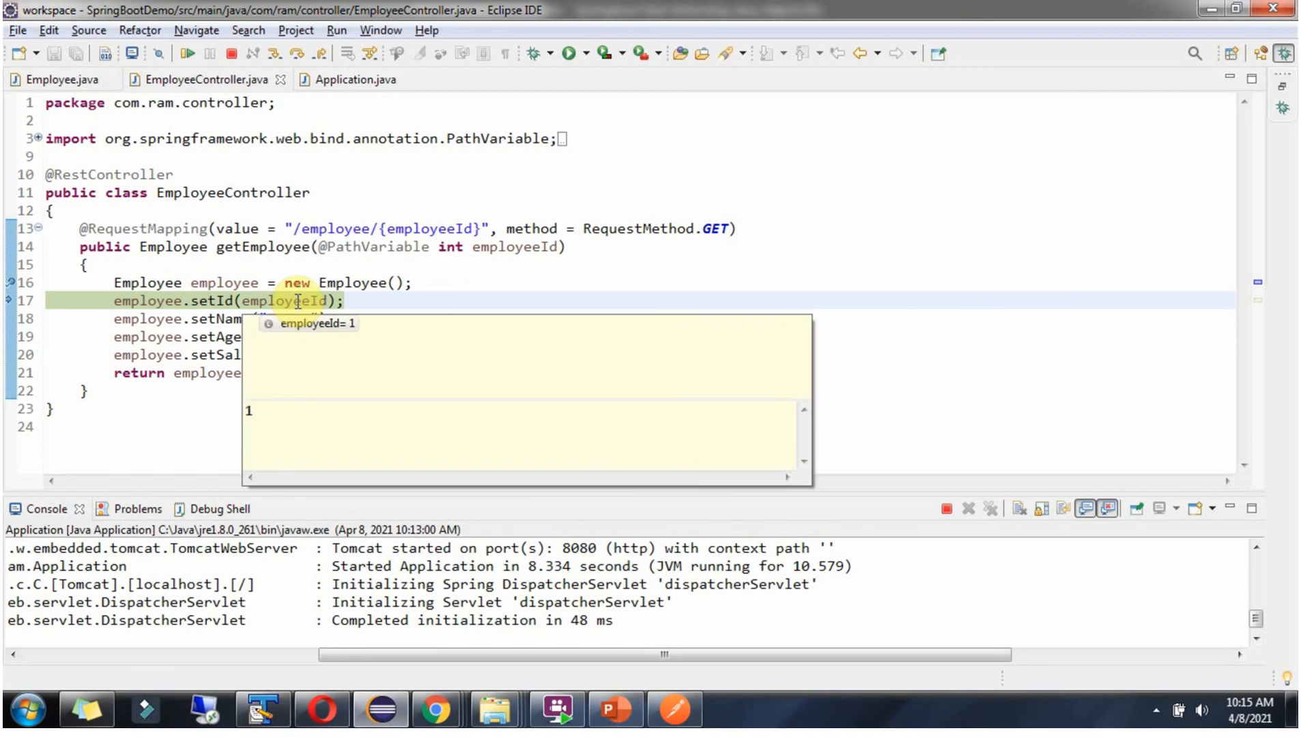
Step past the breakpoint with employeeId = 1 and resume to return the employee JSON.
click(295, 52)
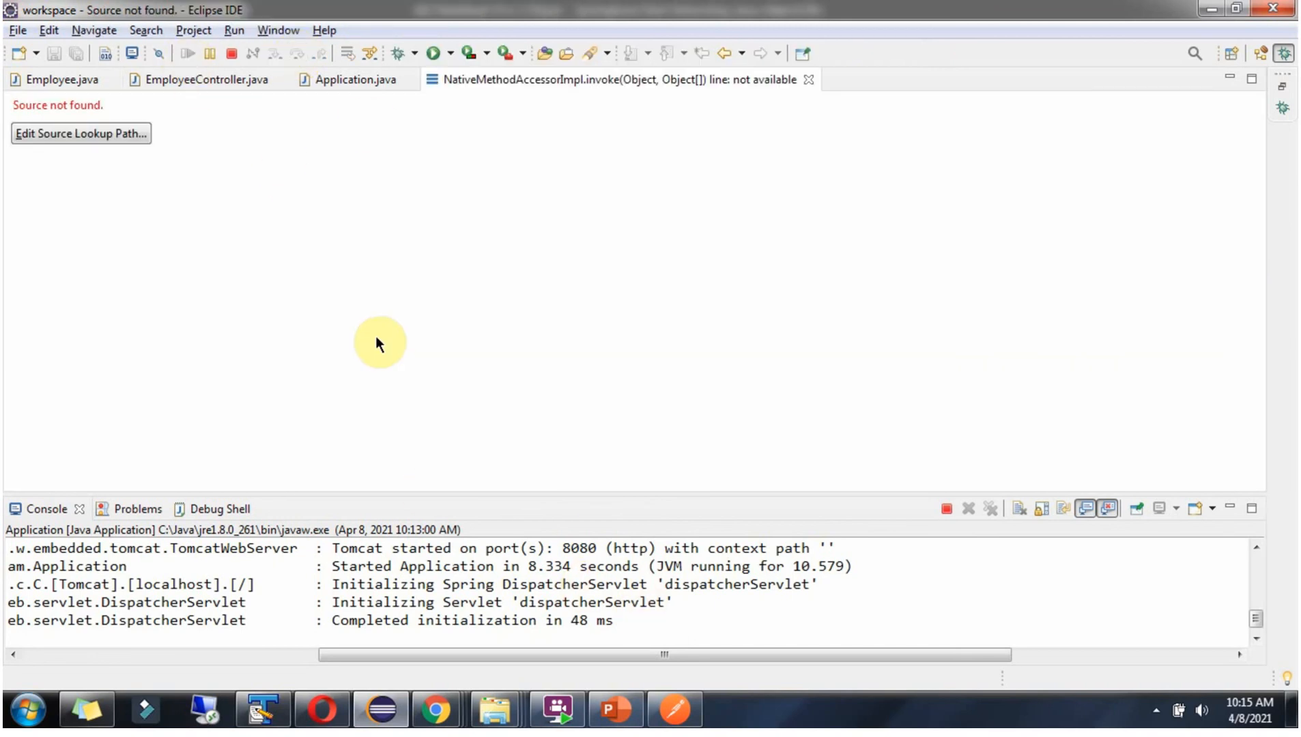
click(674, 708)
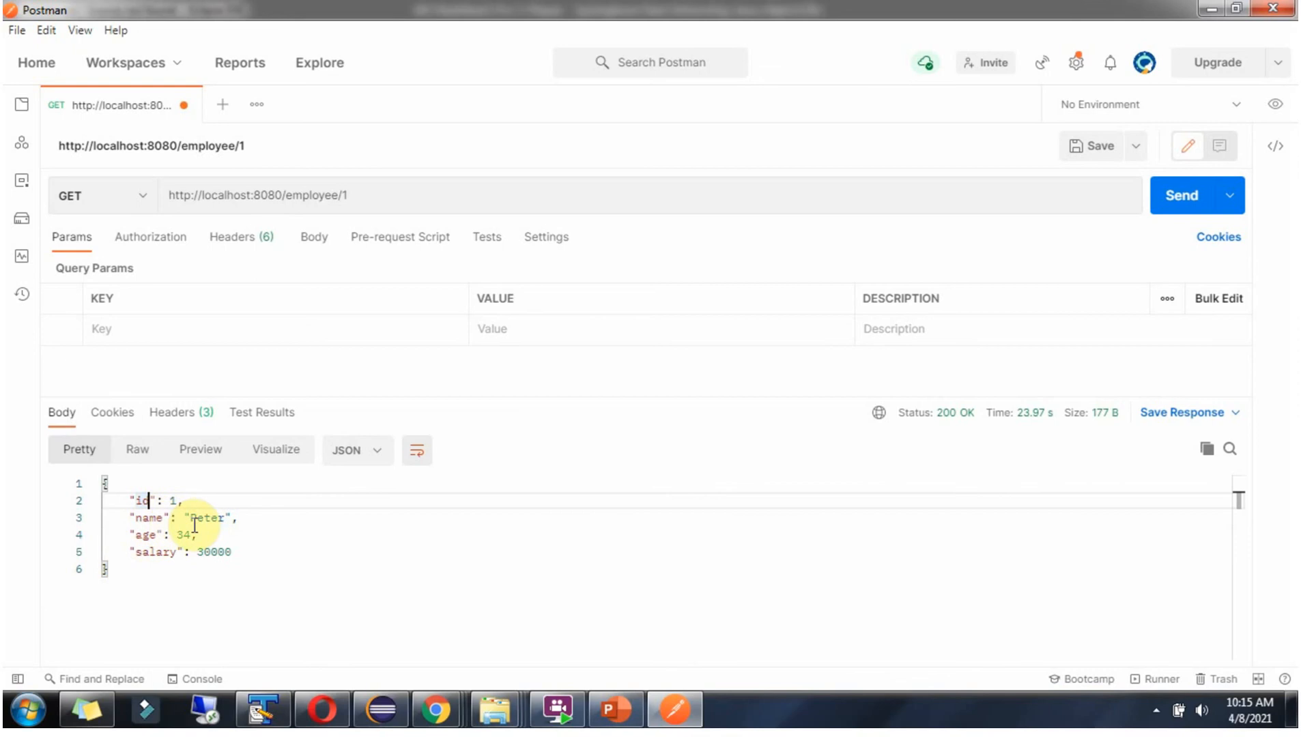
mouse_move(166, 554)
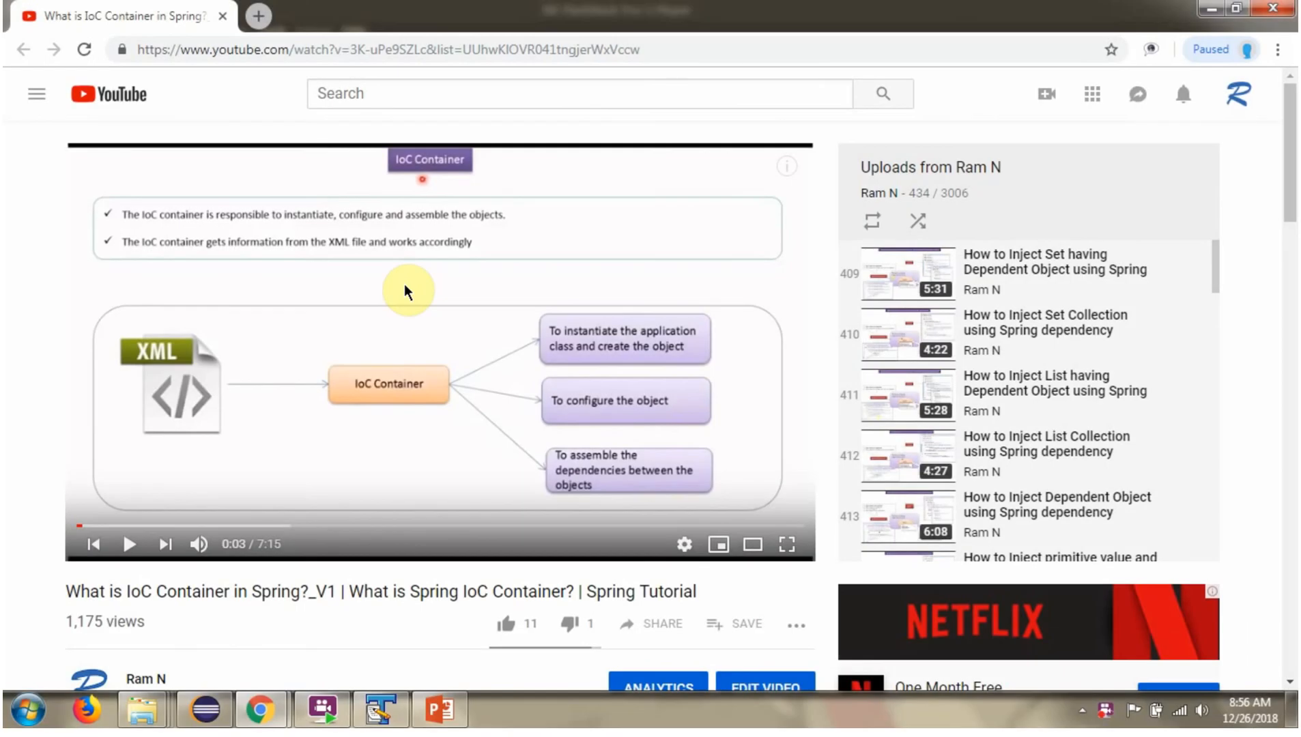
Expand the video description to show source code, download, GitHub and Bitbucket links.
scroll(down, 3)
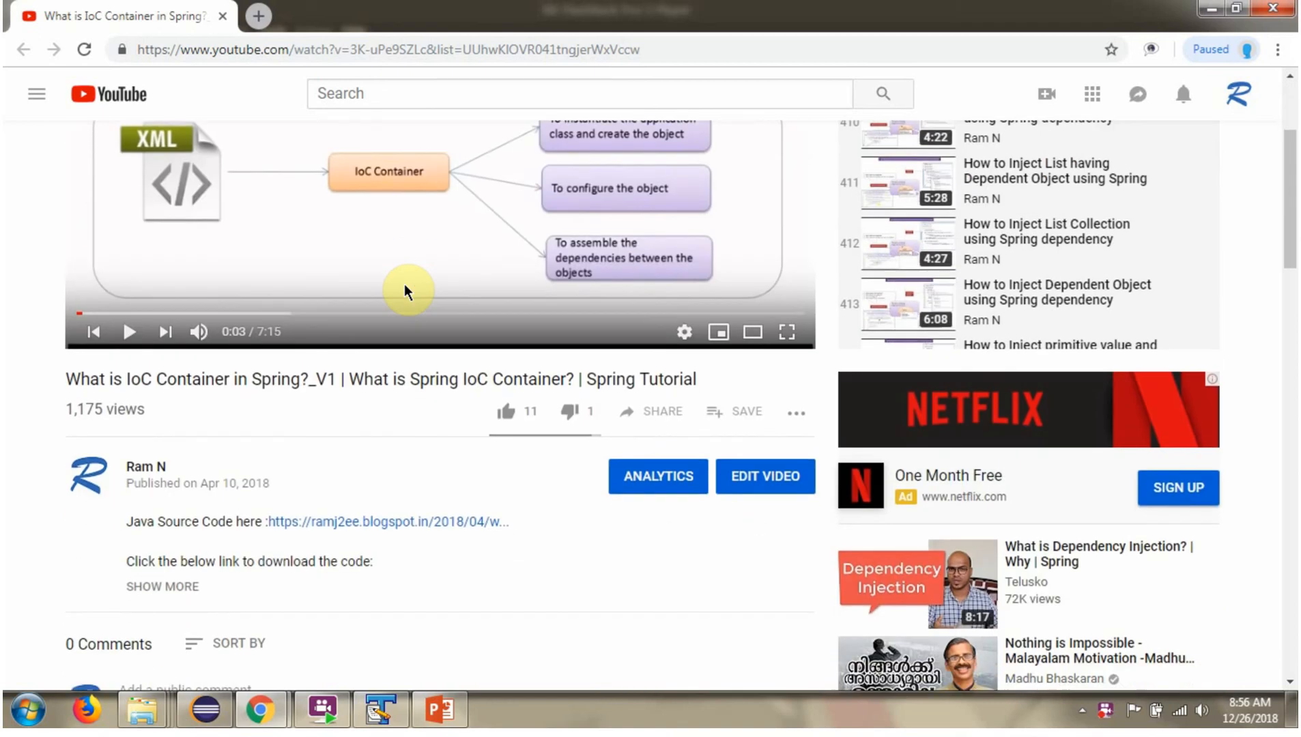
scroll(down, 3)
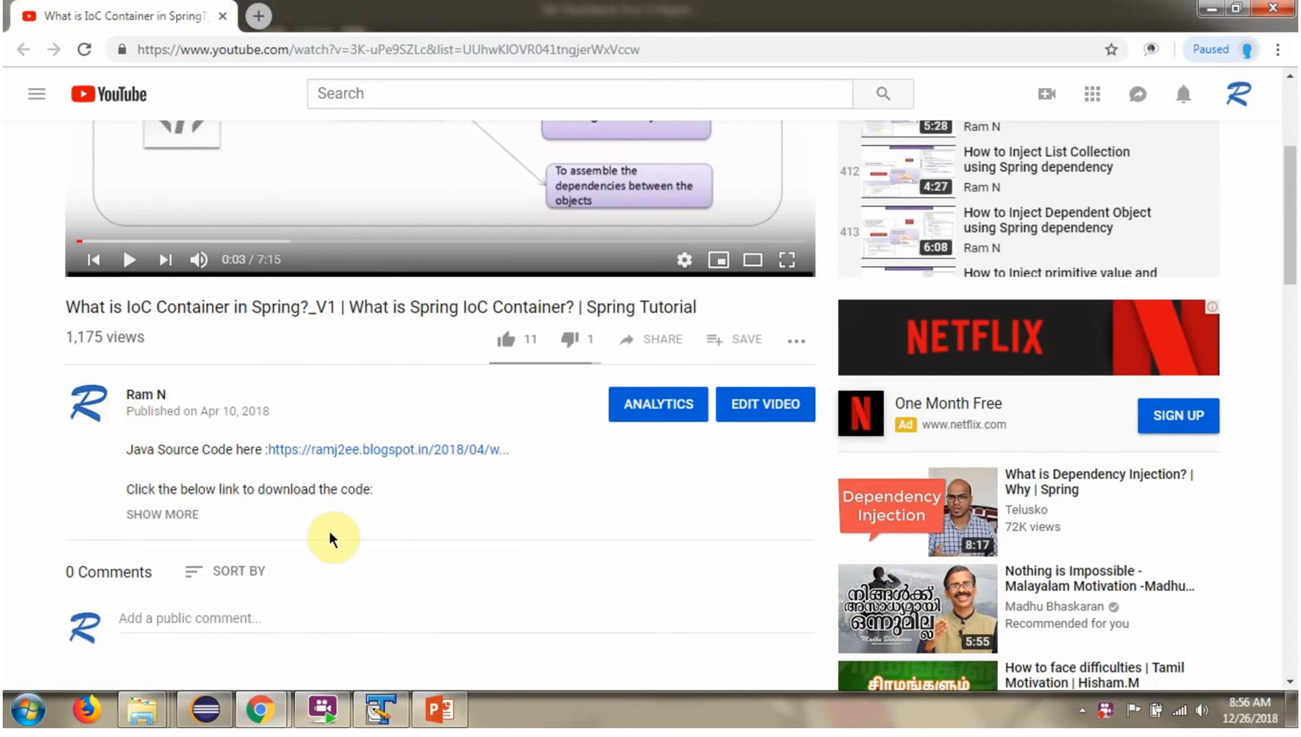
mouse_move(184, 524)
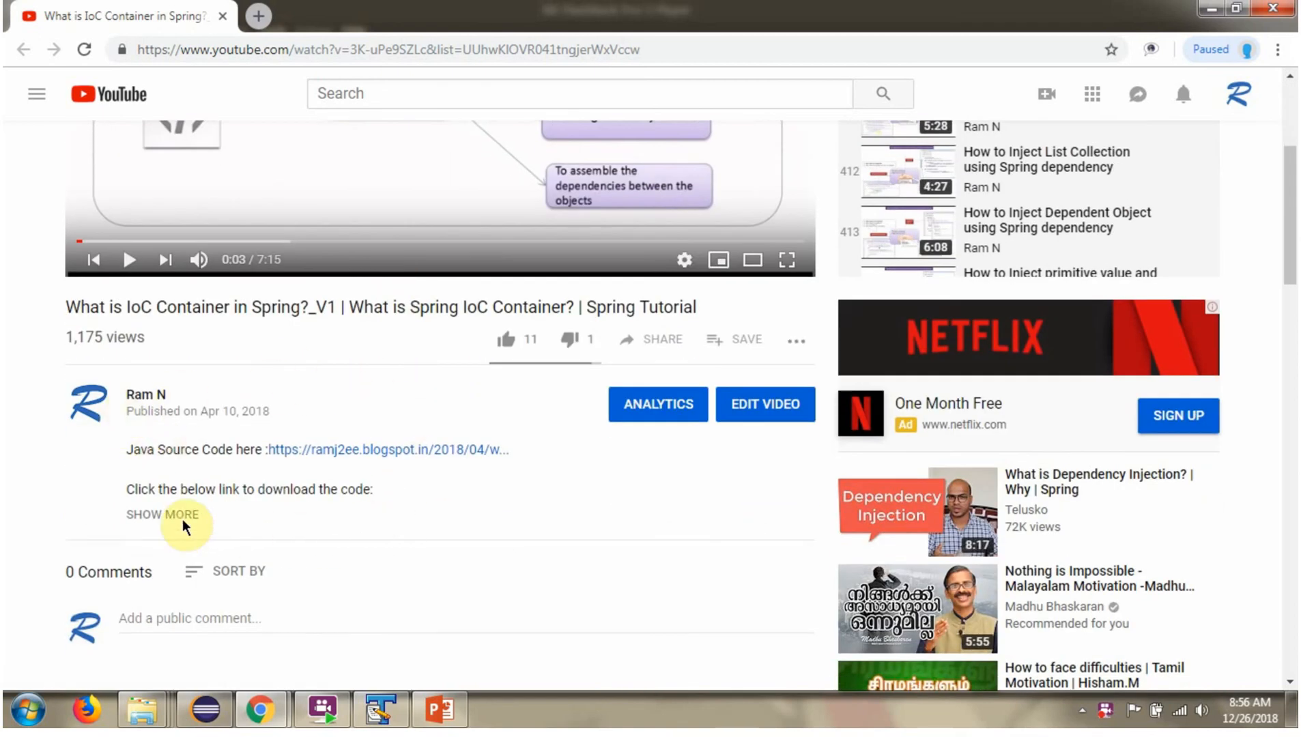
click(163, 515)
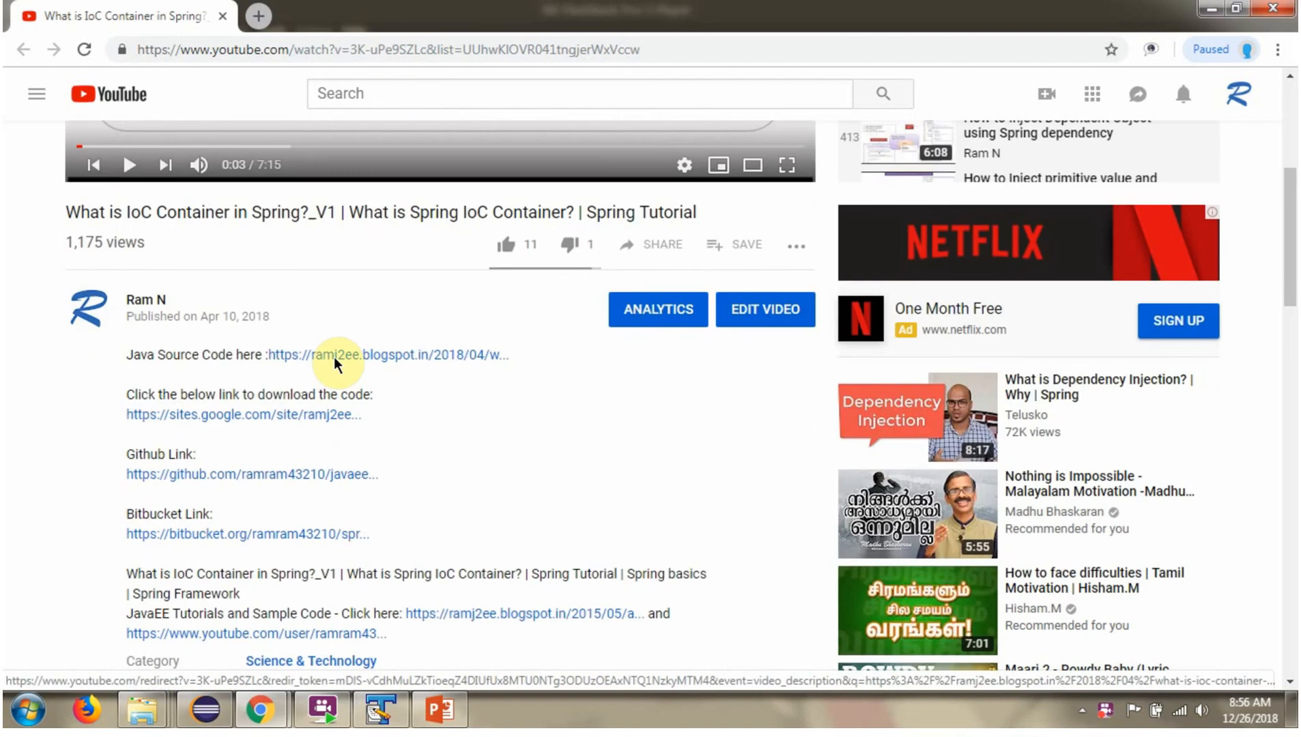